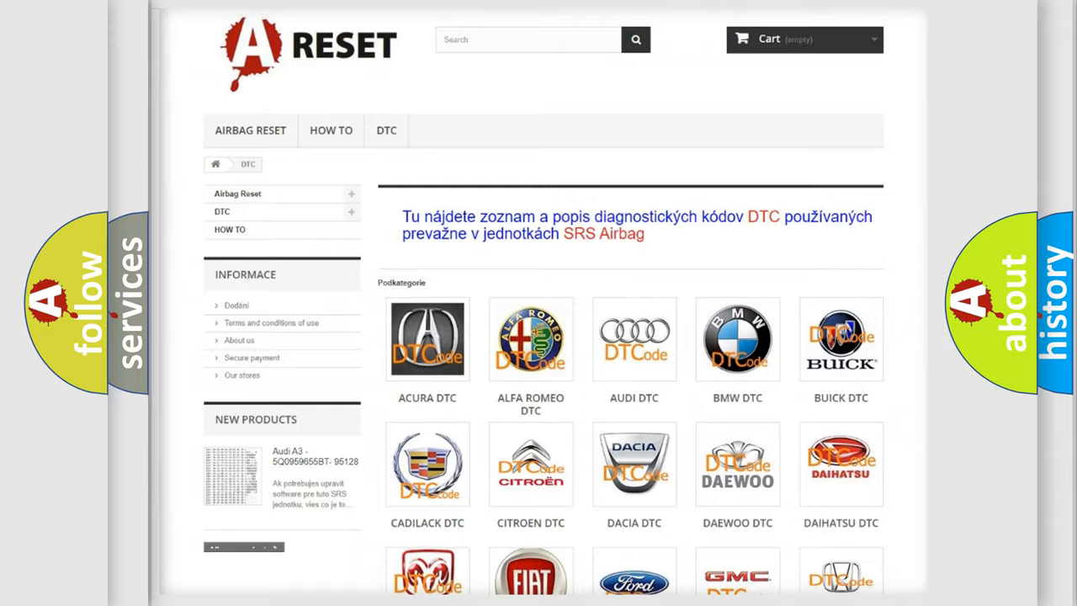
pyautogui.scroll(-3)
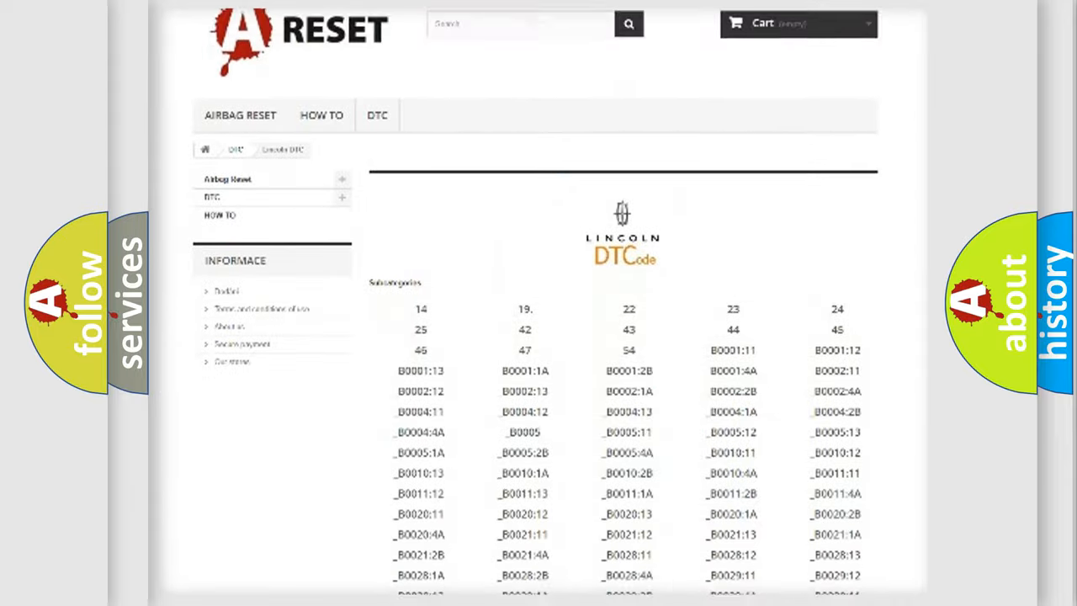
pyautogui.scroll(-3)
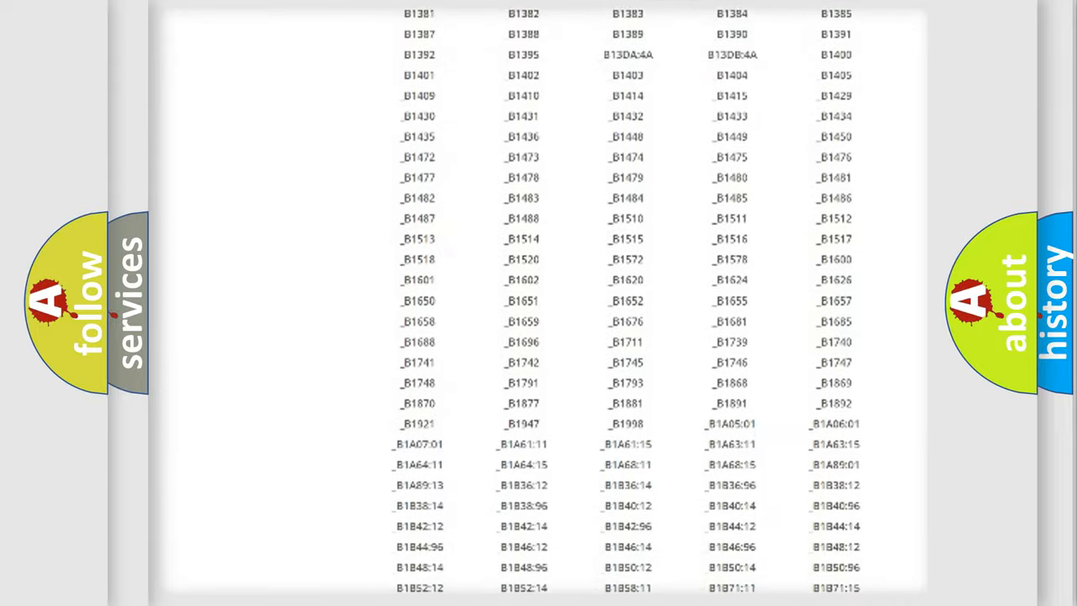
pyautogui.scroll(3)
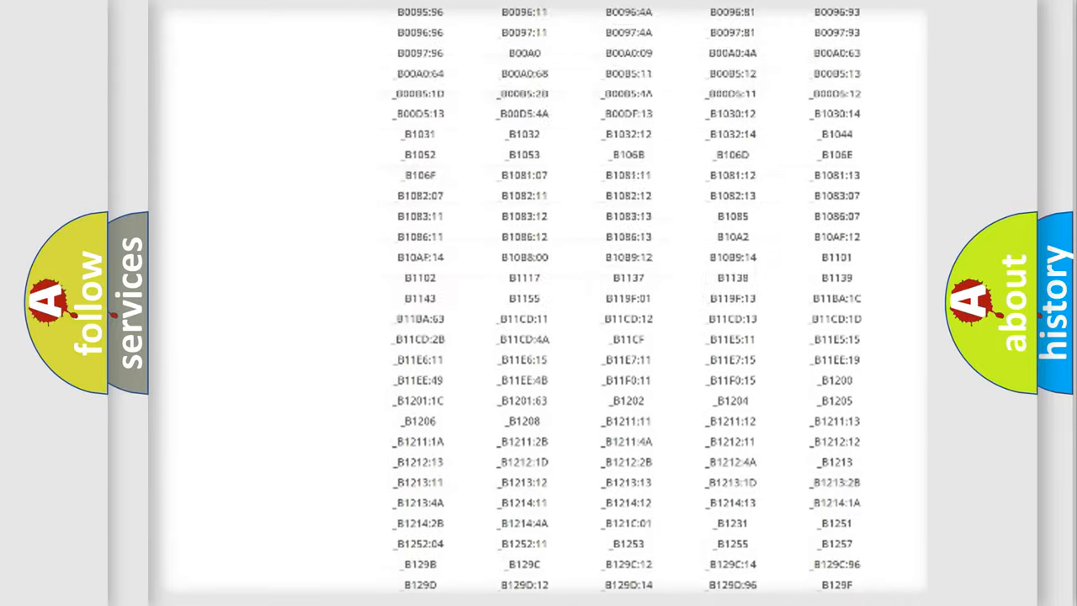